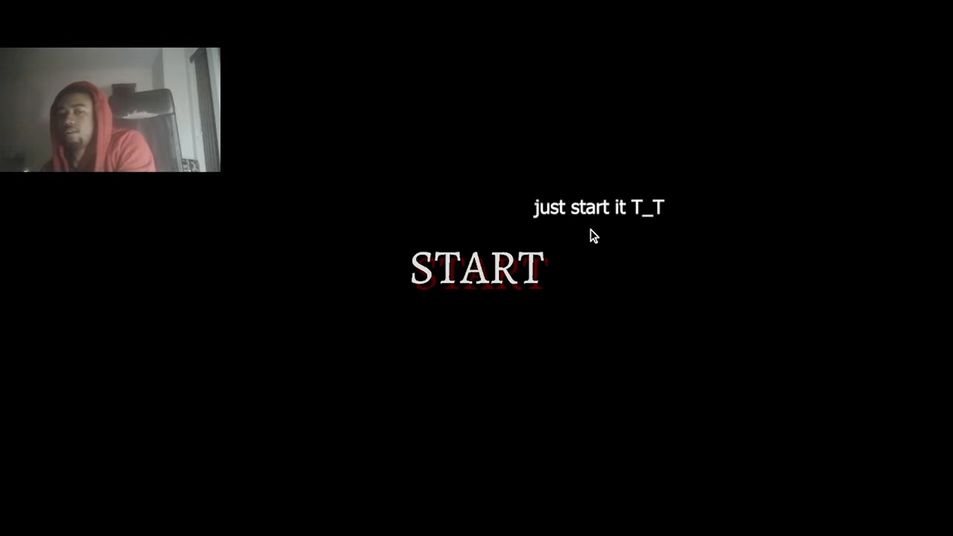
- Start It Steals from the title screen to enter the checkered-wall level
left_click(475, 266)
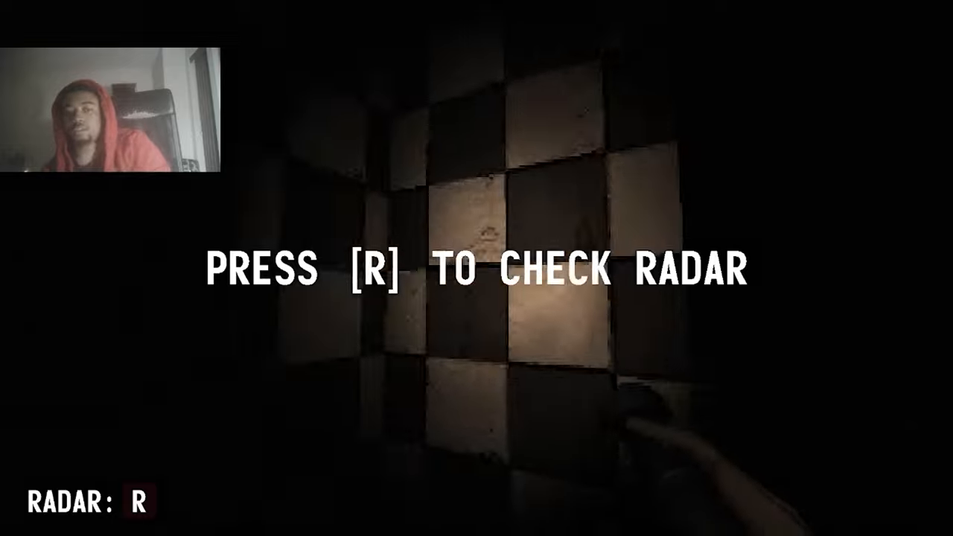
- Check the radar for nearby orbs while playing the level
key("r")
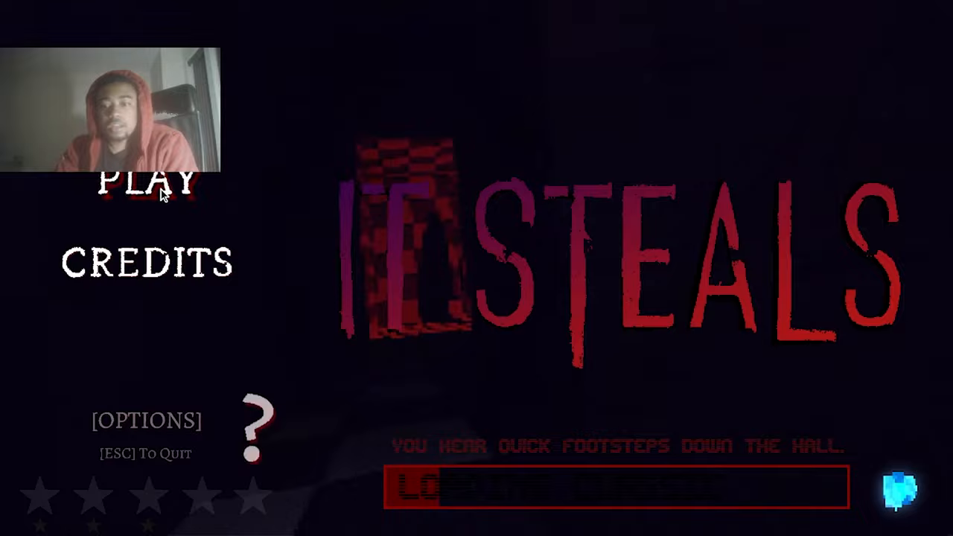
- Read the How to Play guides, including Classic mode, then return to the menu
left_click(147, 182)
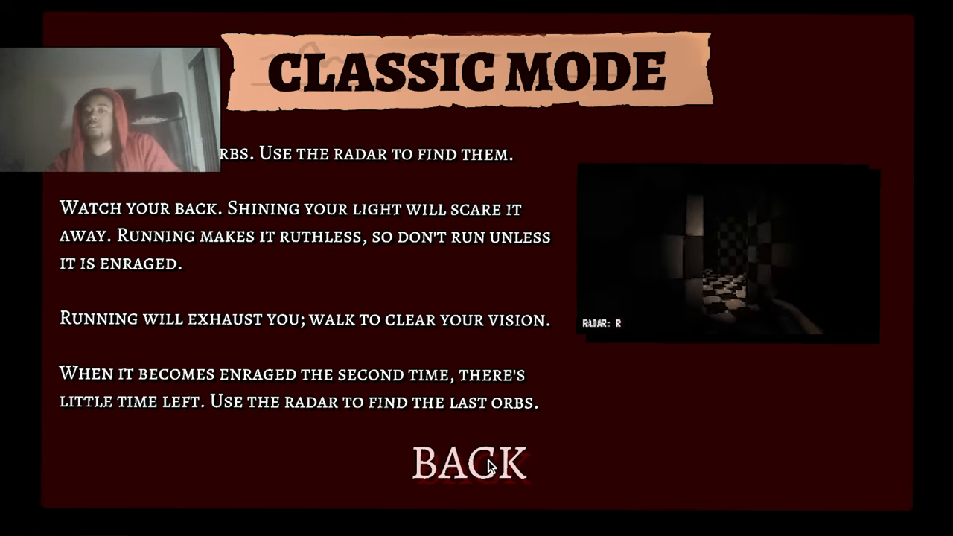
left_click(471, 461)
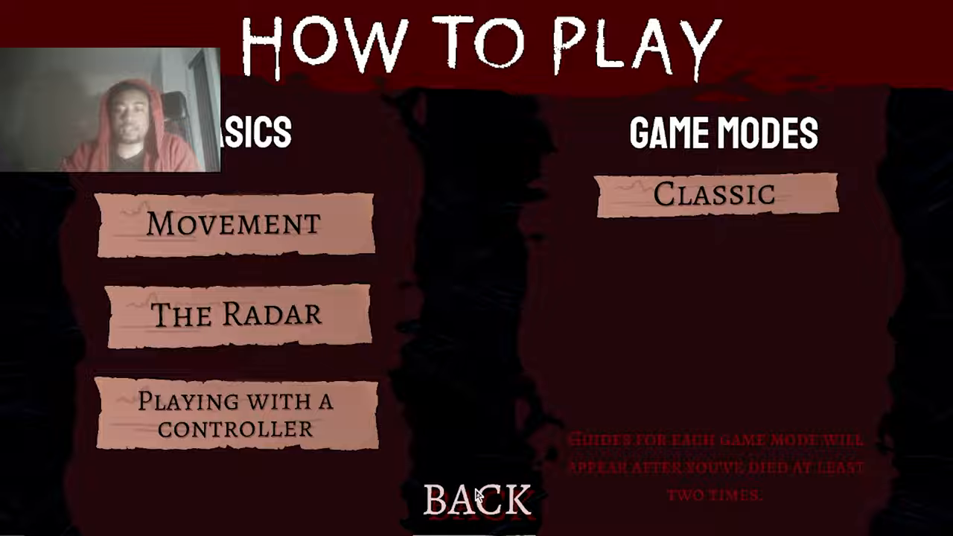
left_click(477, 499)
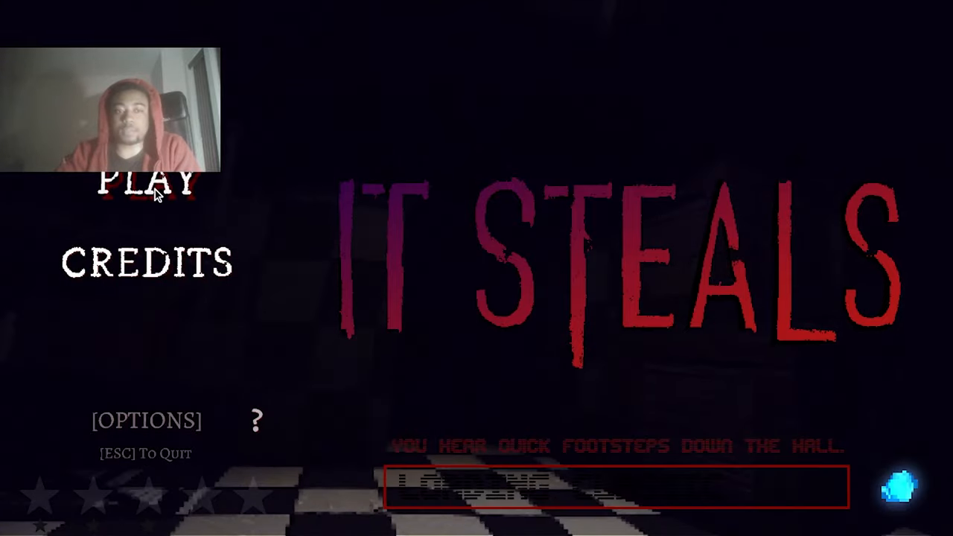
- Choose PLAY on the main menu to load a new run
left_click(146, 182)
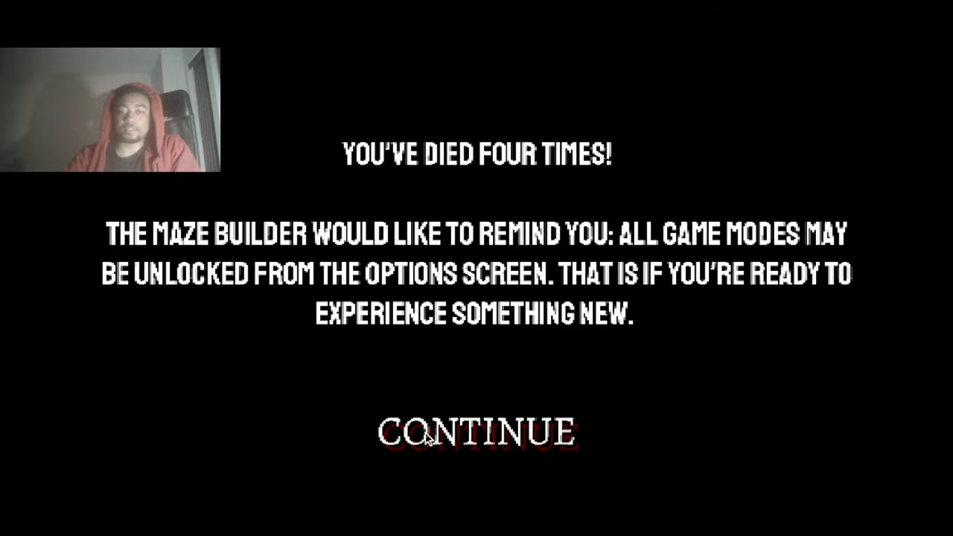
- Dismiss the death message to return to the menu showing MODES
left_click(475, 431)
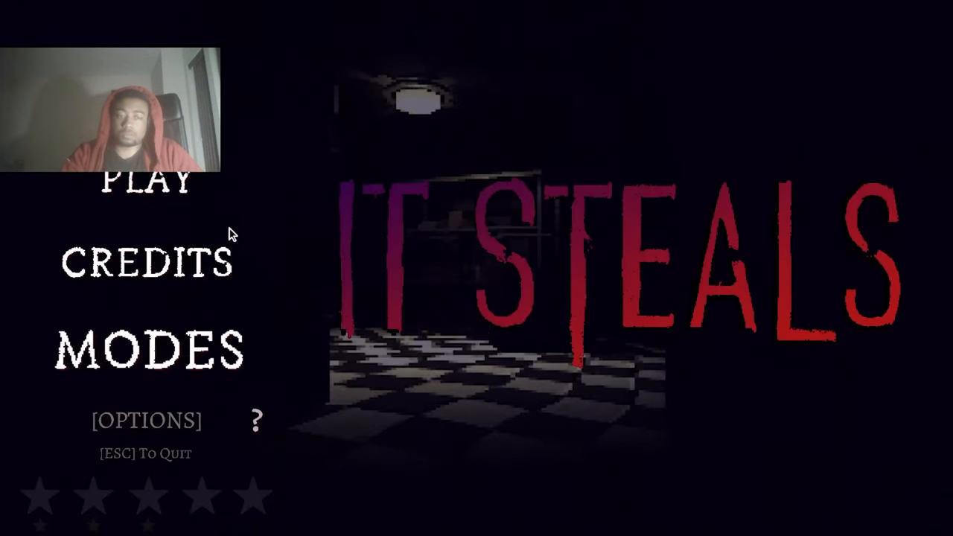
- Choose Shutter Mode from the unlocked MODES list
left_click(146, 348)
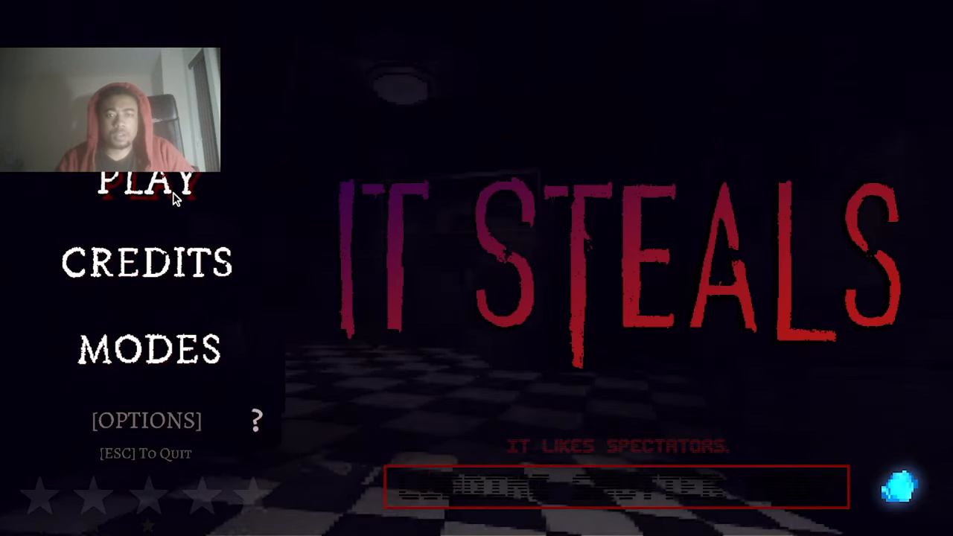
left_click(147, 184)
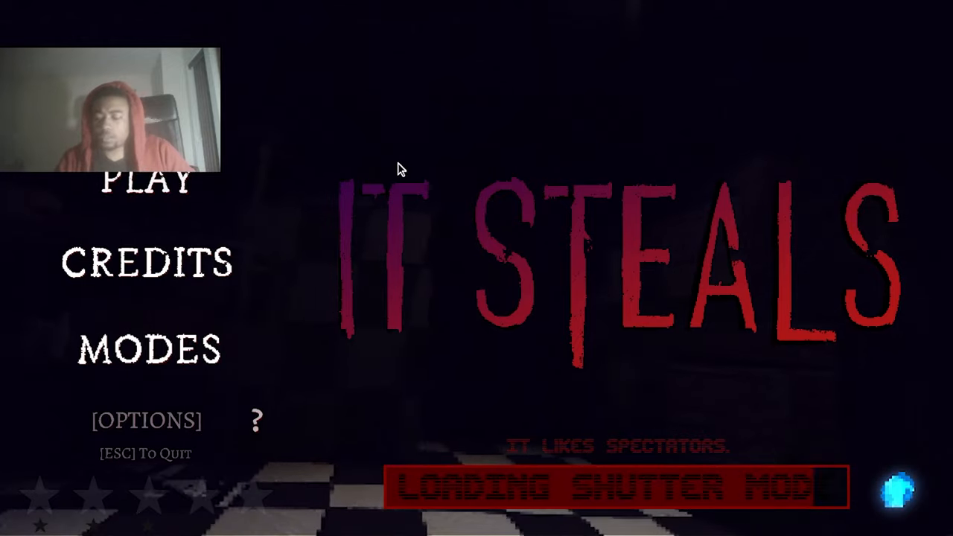